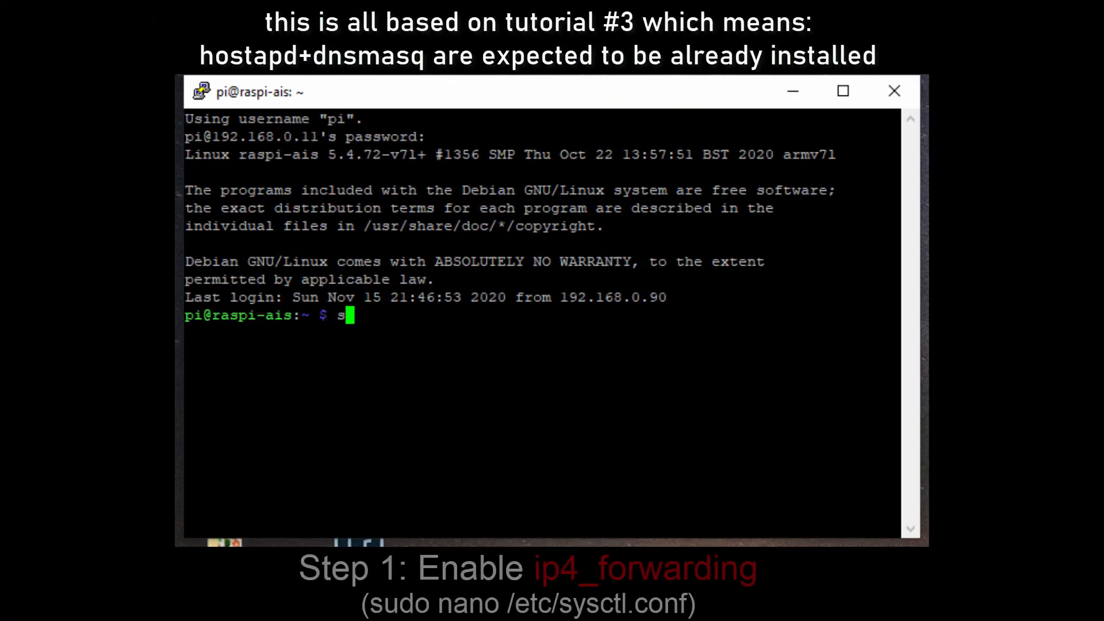
Open /etc/sysctl.conf in nano with sudo.
type("udo n")
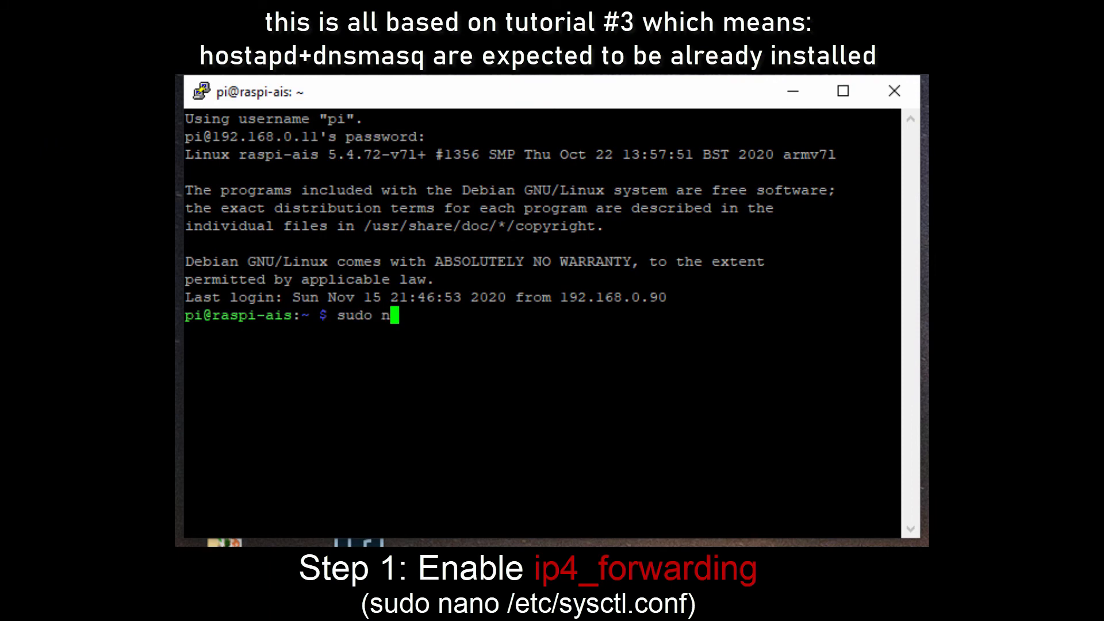
type("ano /et")
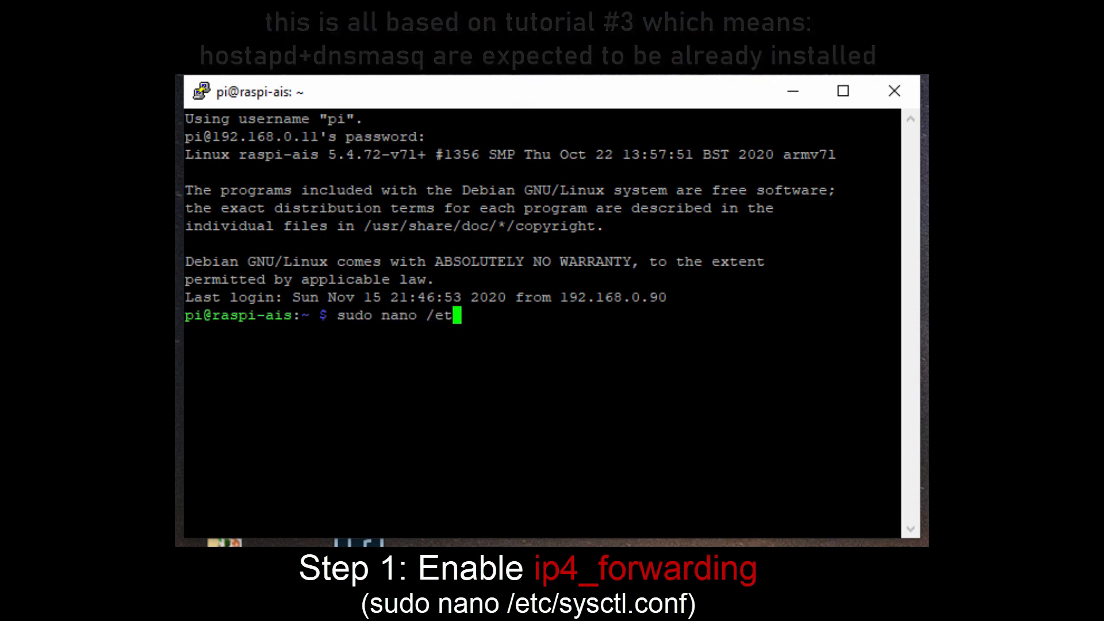
type("c/sys")
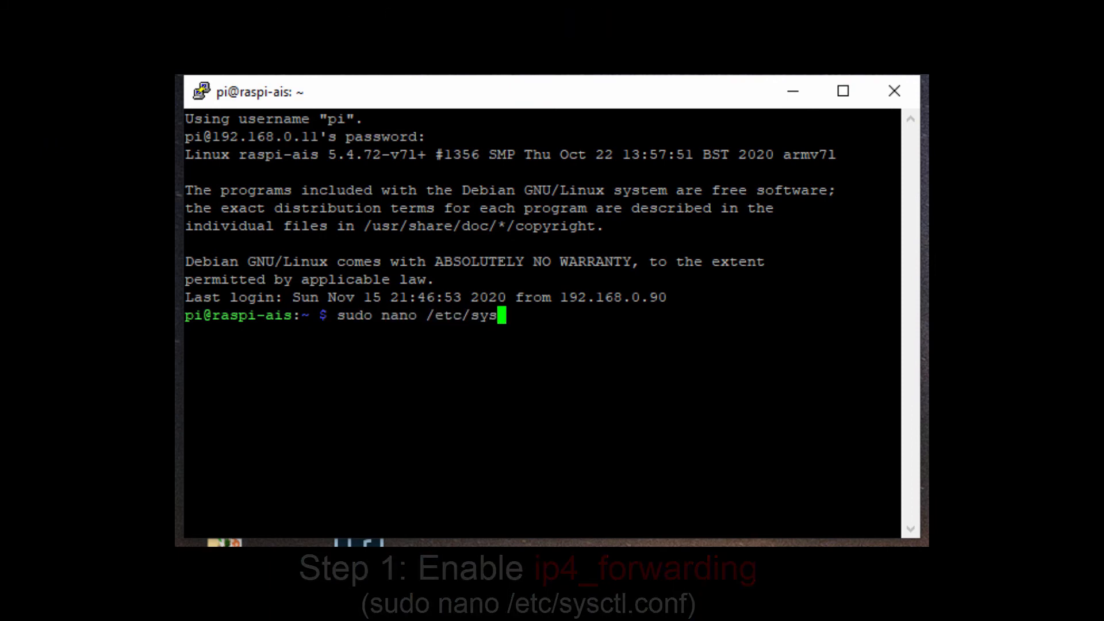
key("Return")
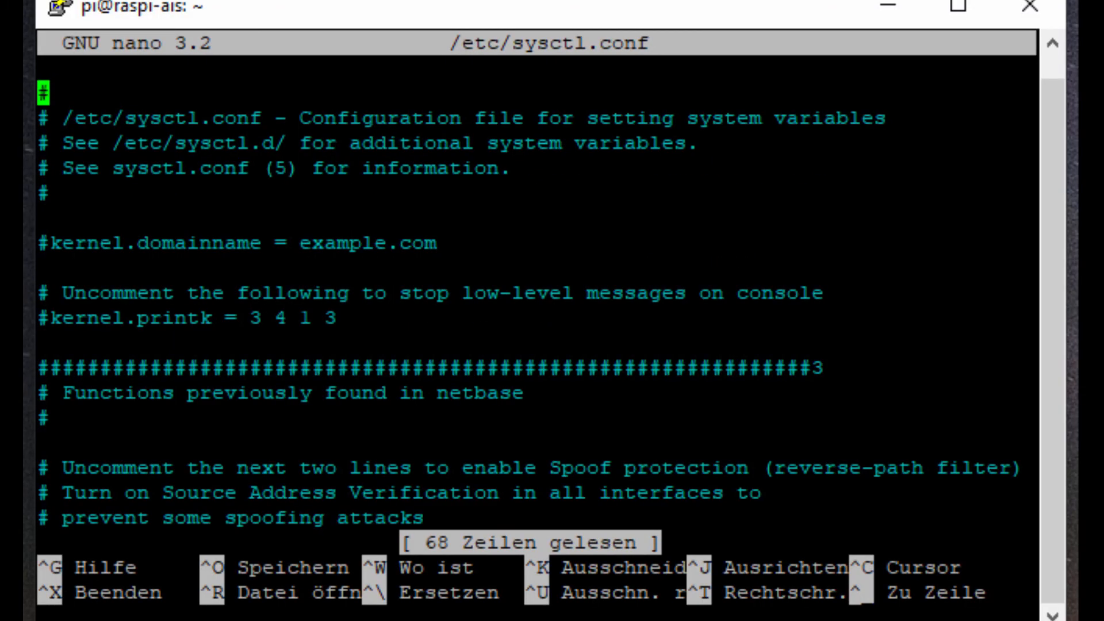
Uncomment net.ipv4.ip_forward=1, save the file and exit nano.
scroll("down", 3)
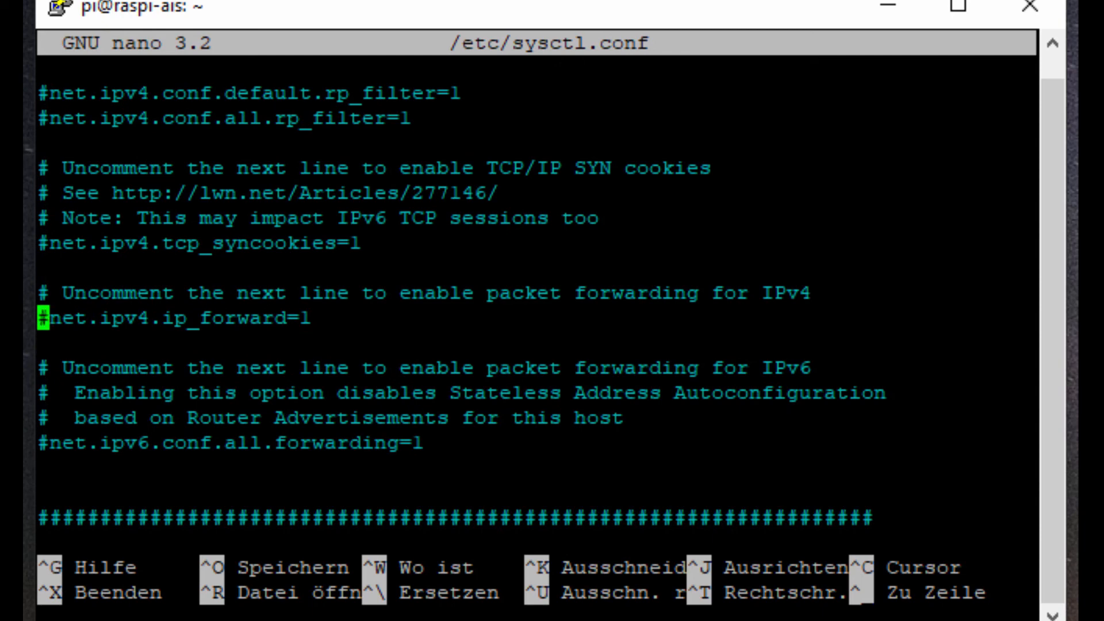
key("Delete")
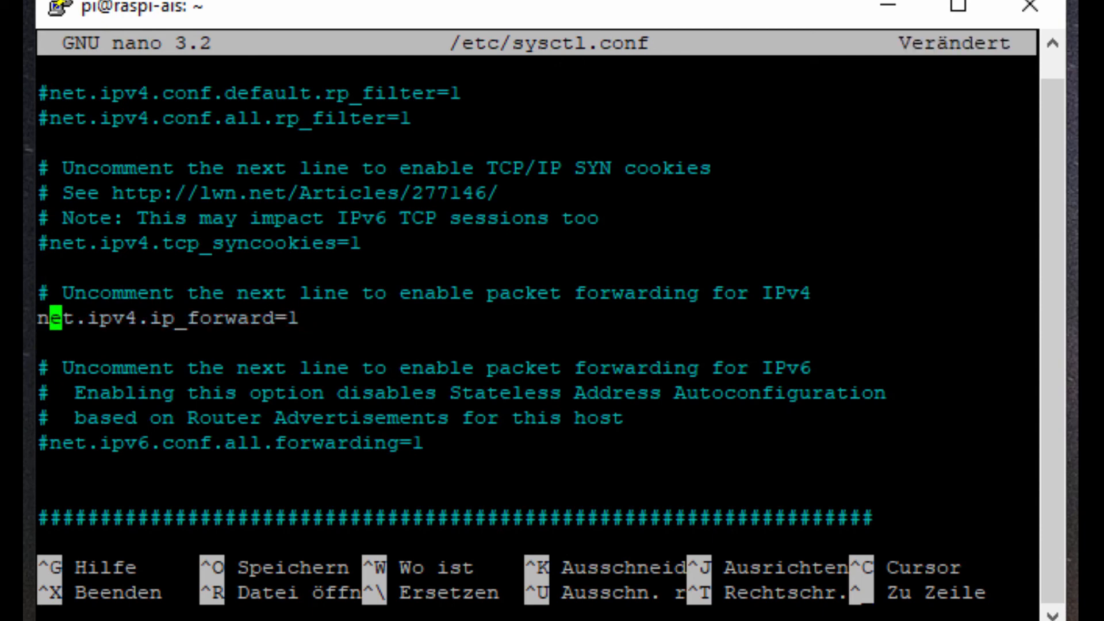
key("ctrl+o")
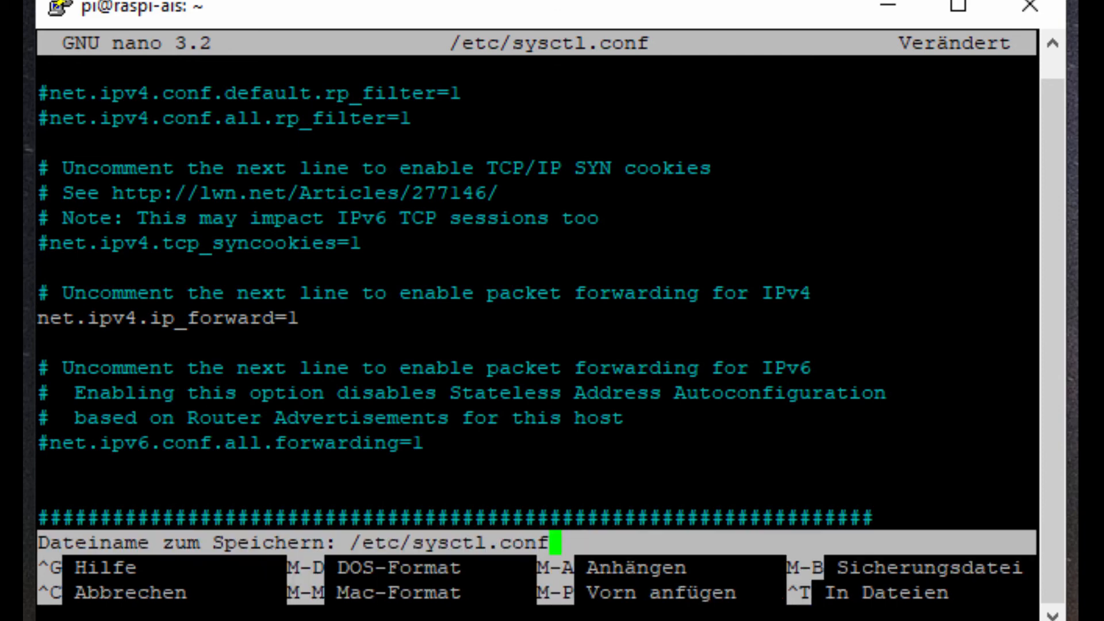
key("Return")
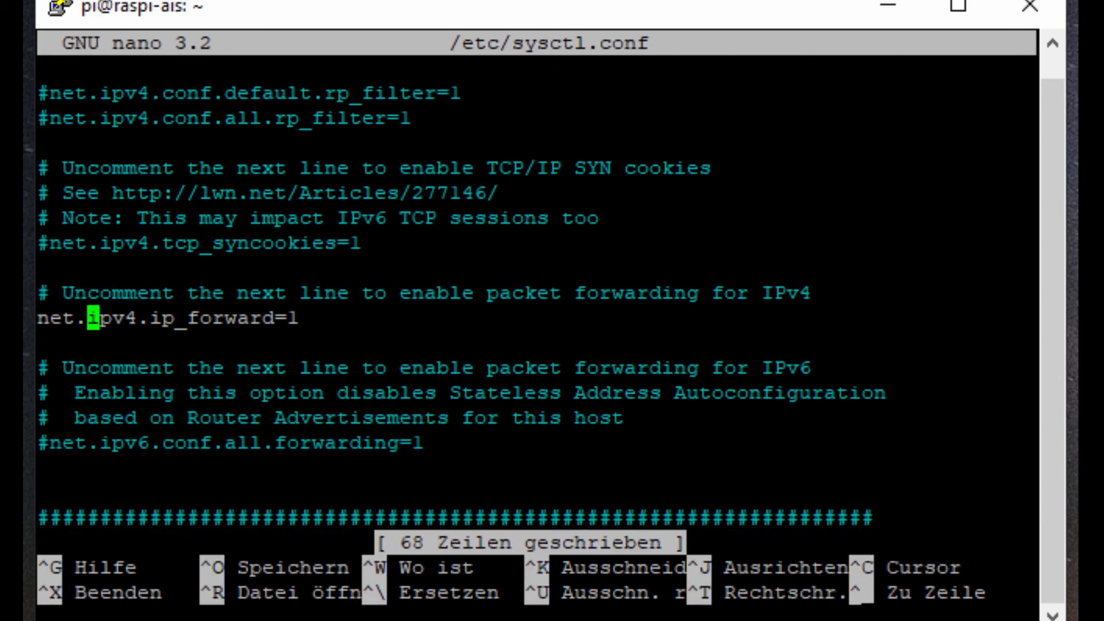
key("ctrl+x")
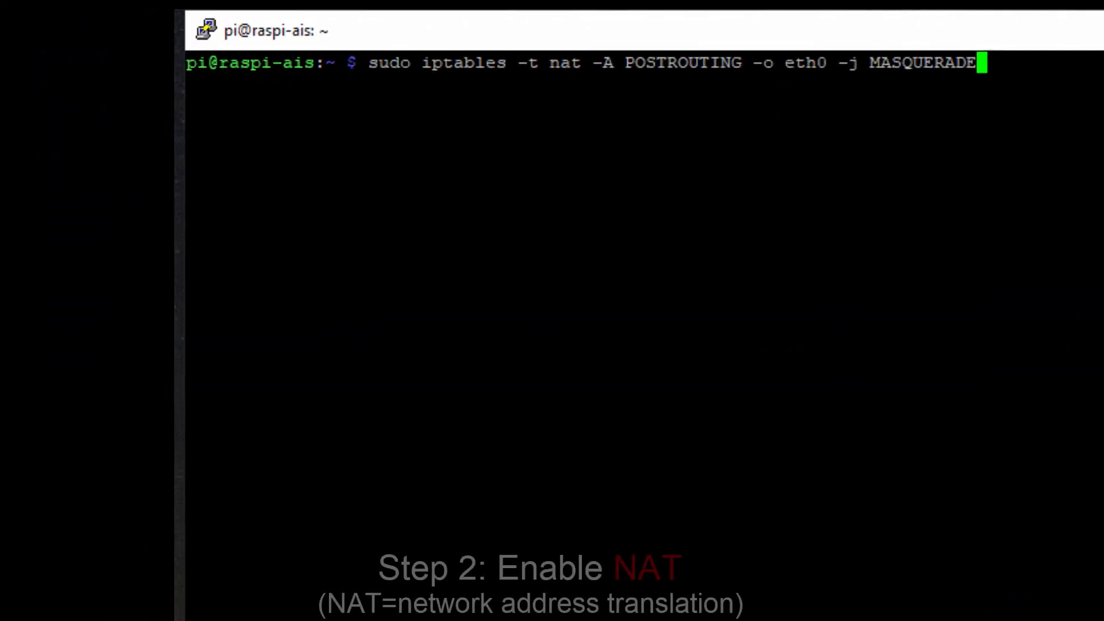
Apply the eth0 MASQUERADE NAT rule and save iptables rules to /etc/iptables.ipv4.nat.
key("Return")
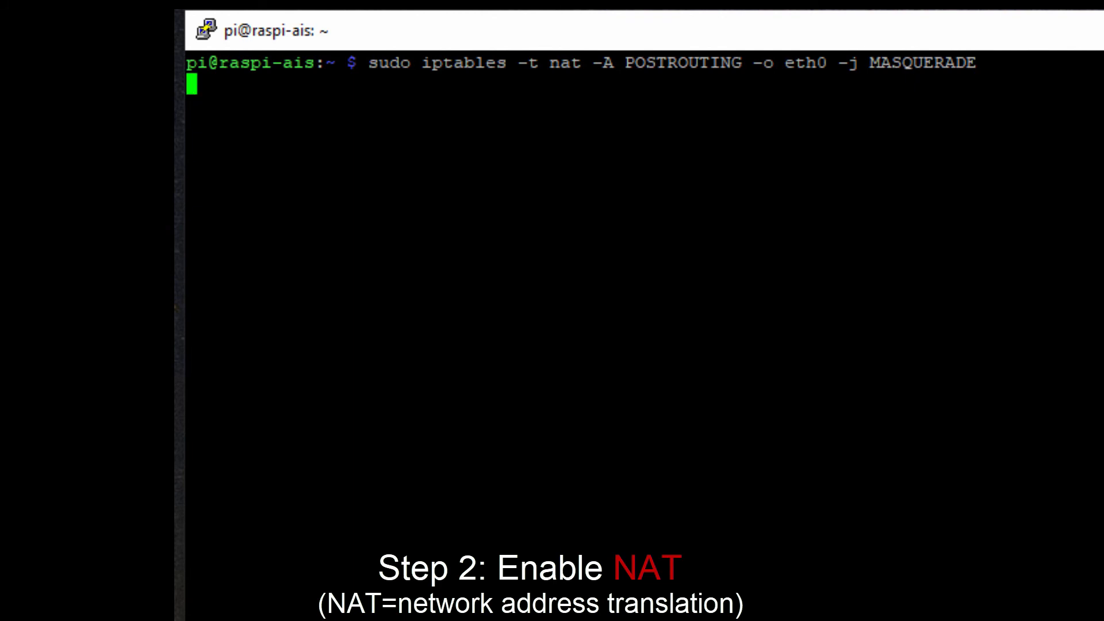
key("Return")
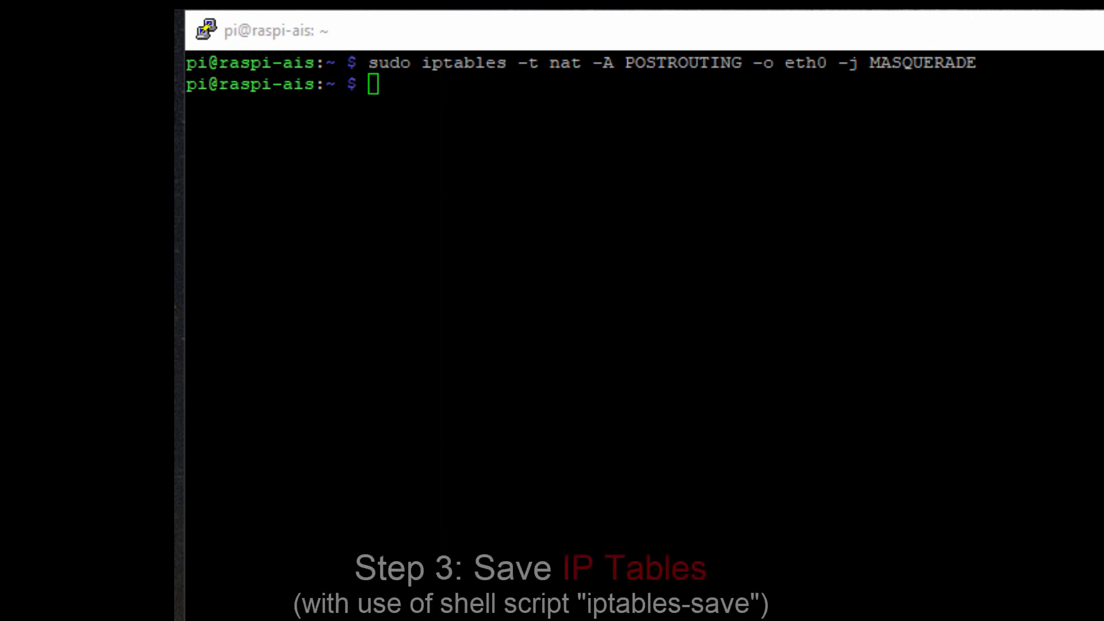
type("sudo sh -c \"iptables-save > /etc/iptables.ipv4.nat\"")
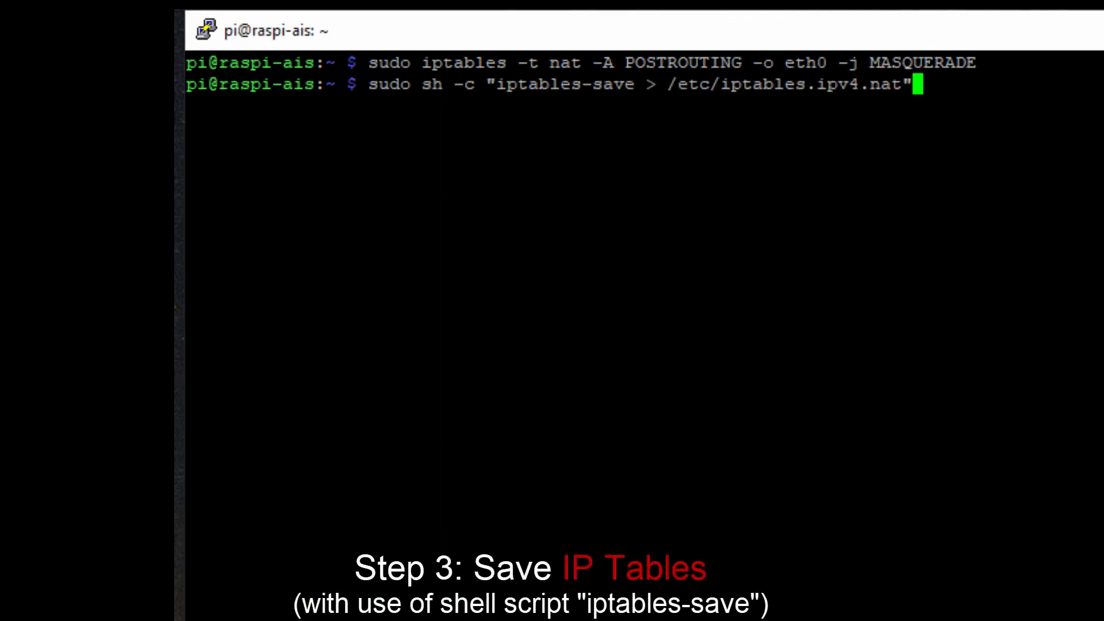
key("Return")
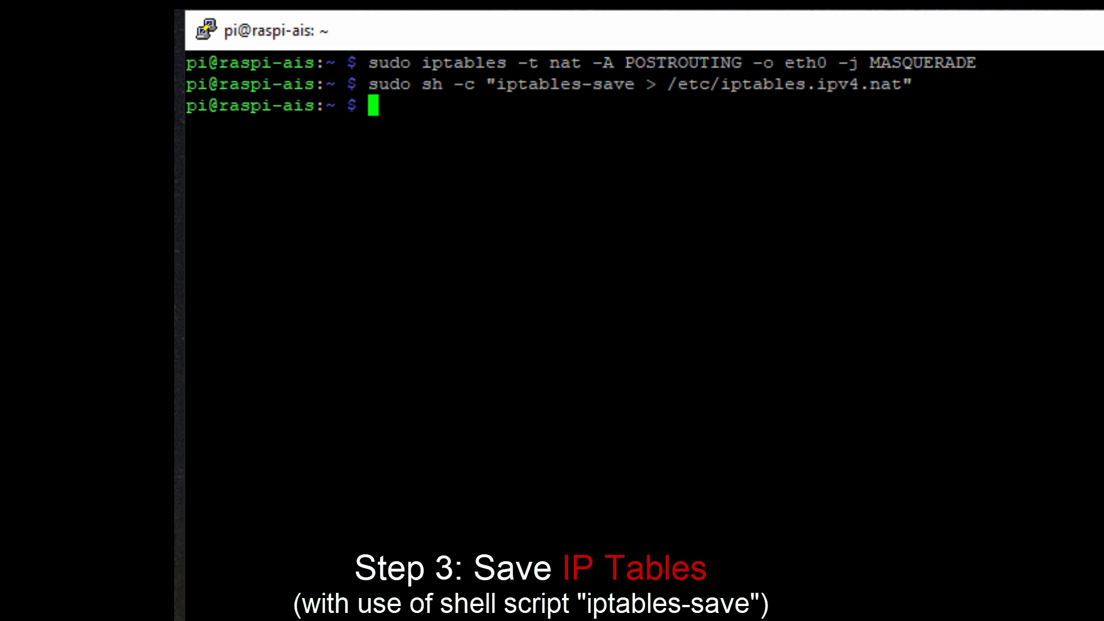
Open /etc/rc.local in nano with sudo.
type("sudo")
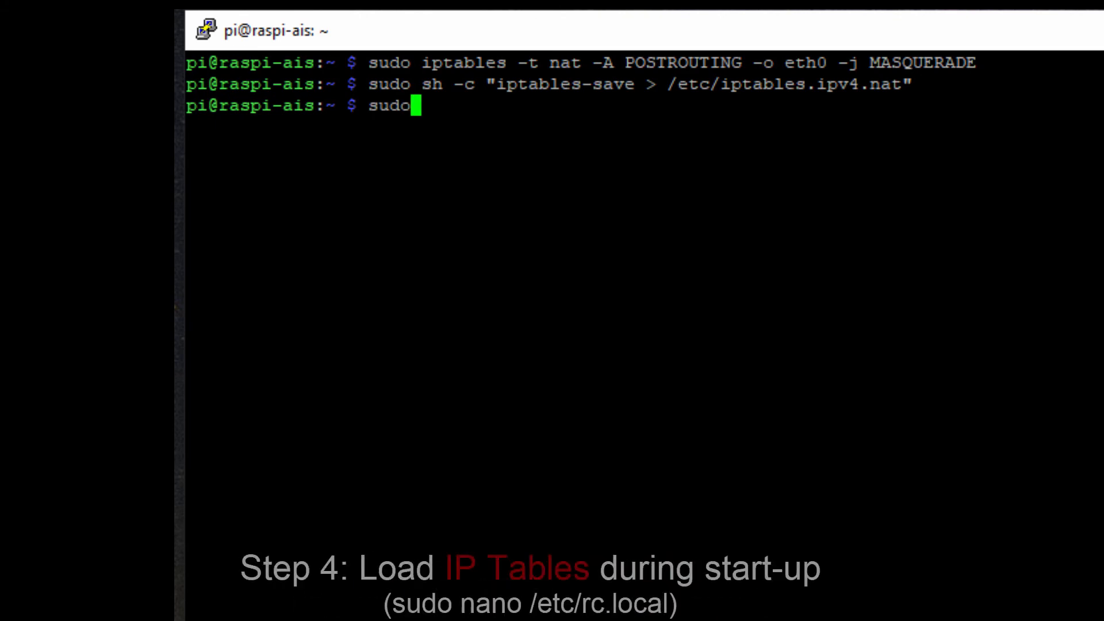
type("nano")
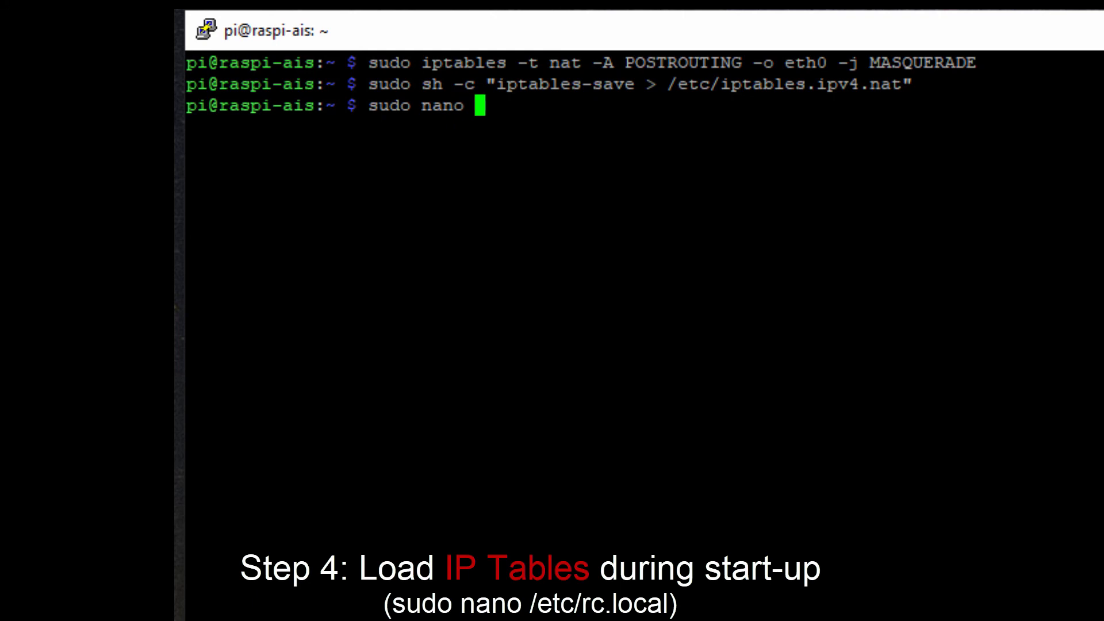
type("/etc/r")
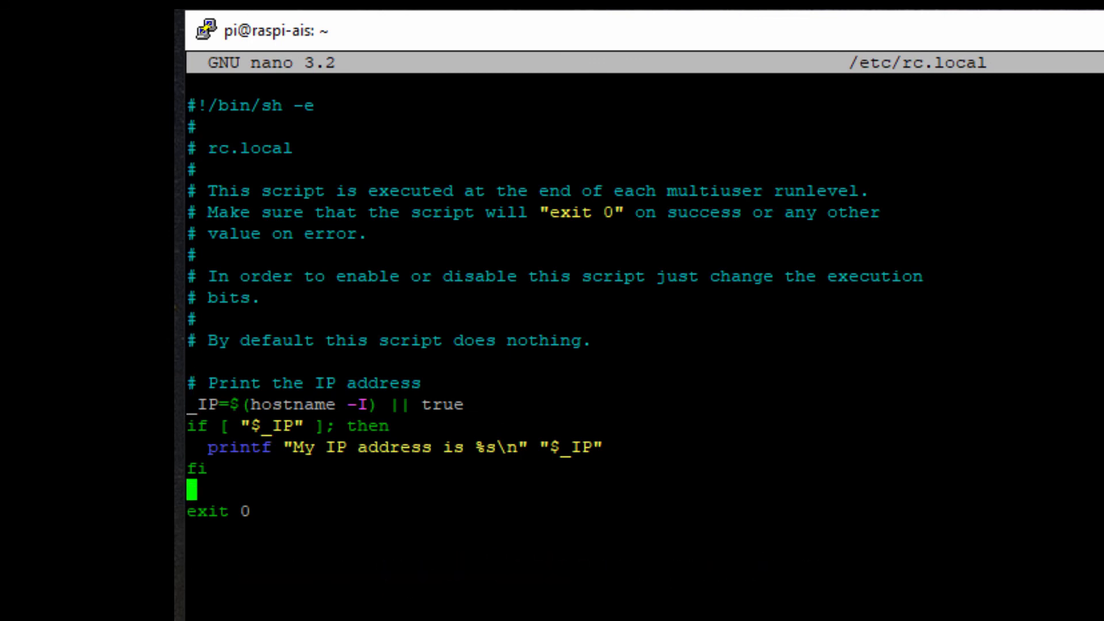
Add 'iptables-restore < /etc/iptables.ipv4.nat' above the exit 0 line.
type("ip")
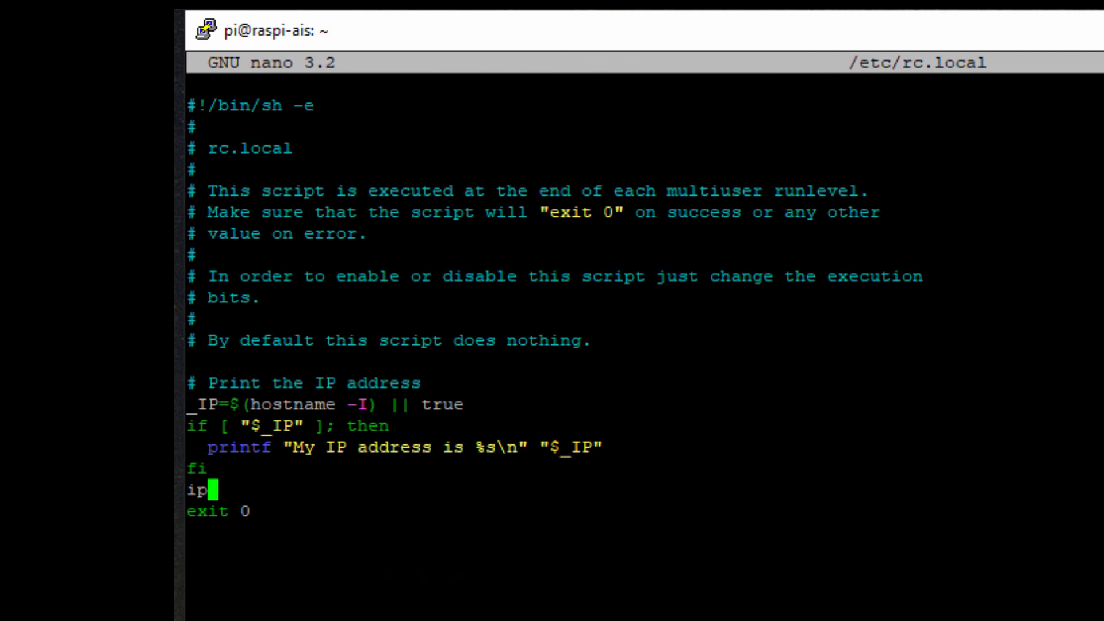
type("tables")
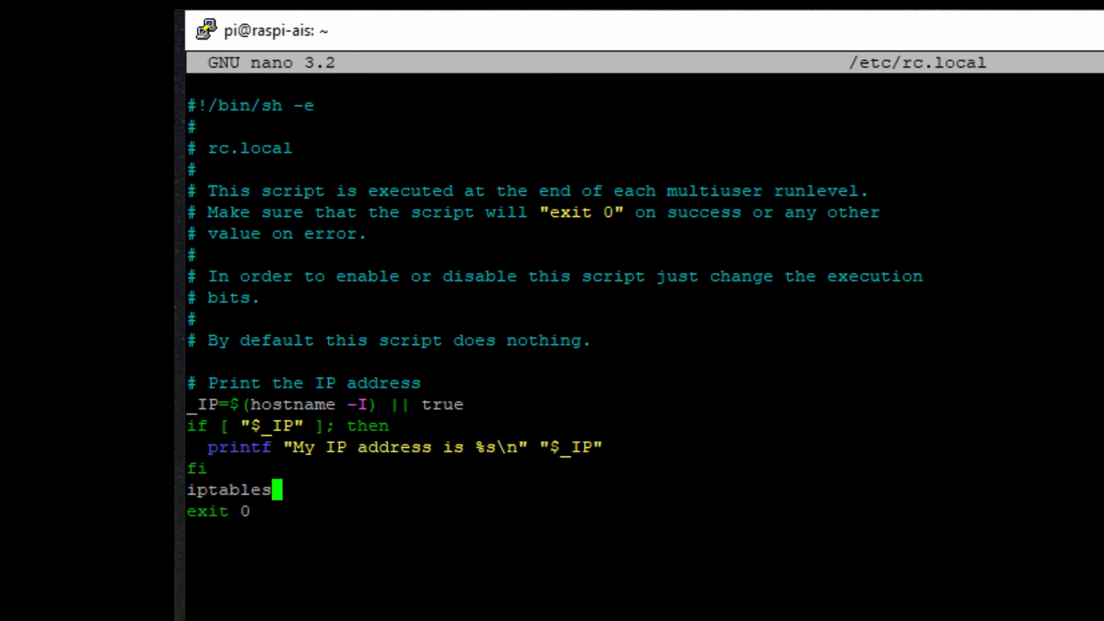
type("-restore")
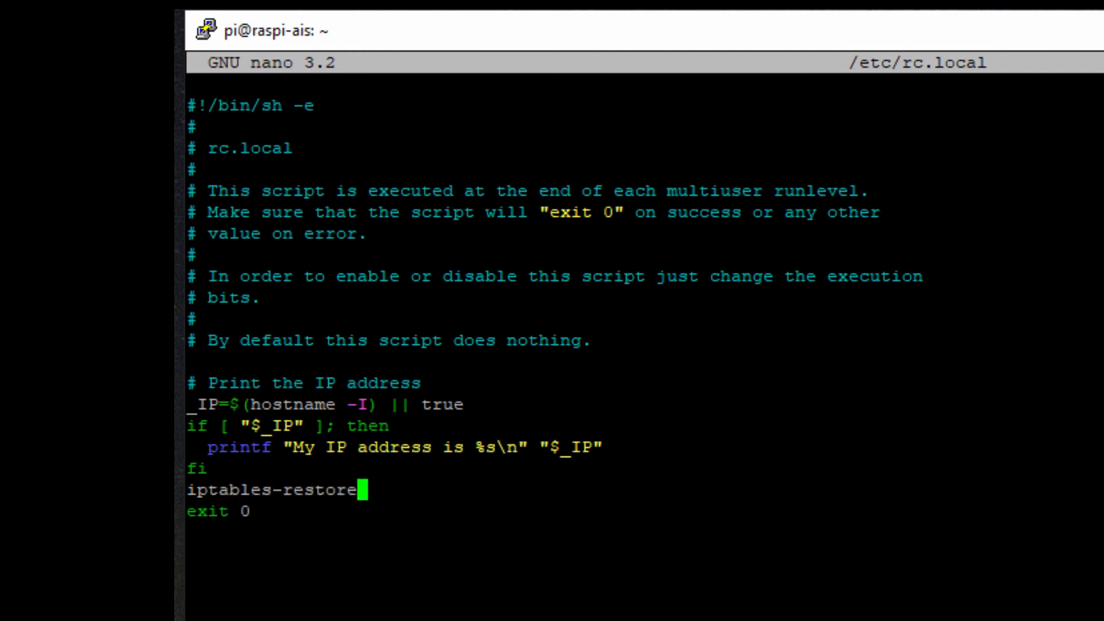
type("< e")
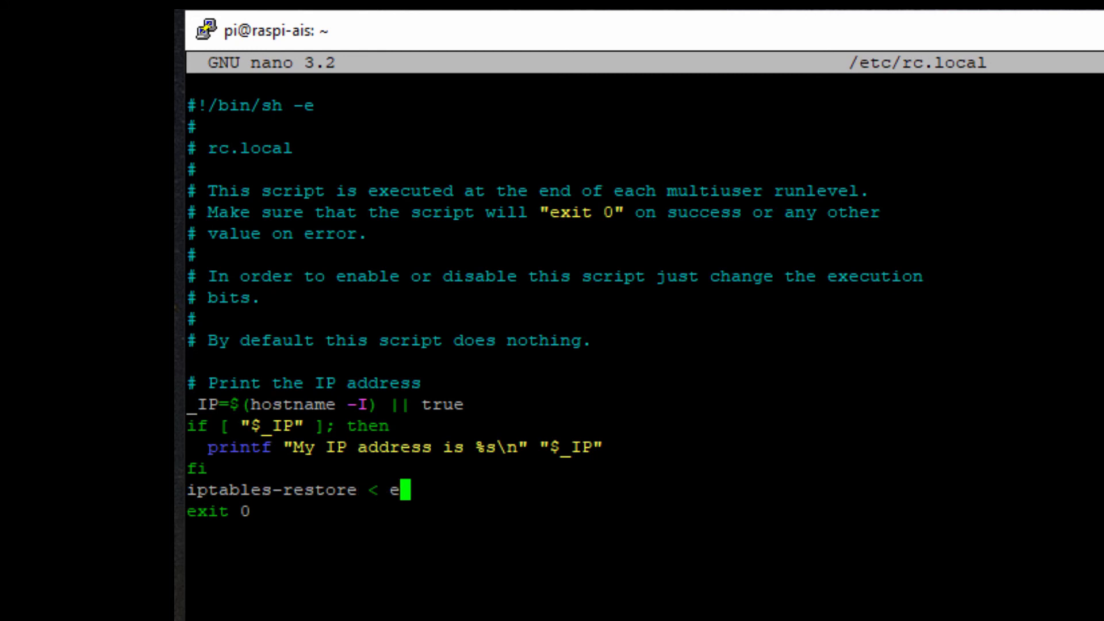
type("tc")
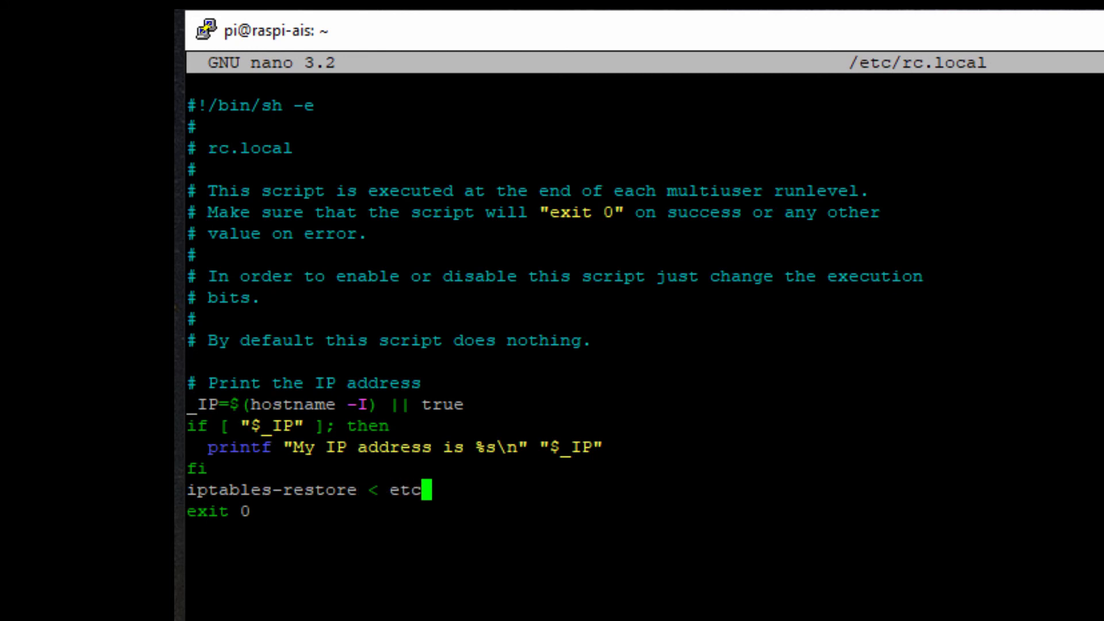
type("/iptables.")
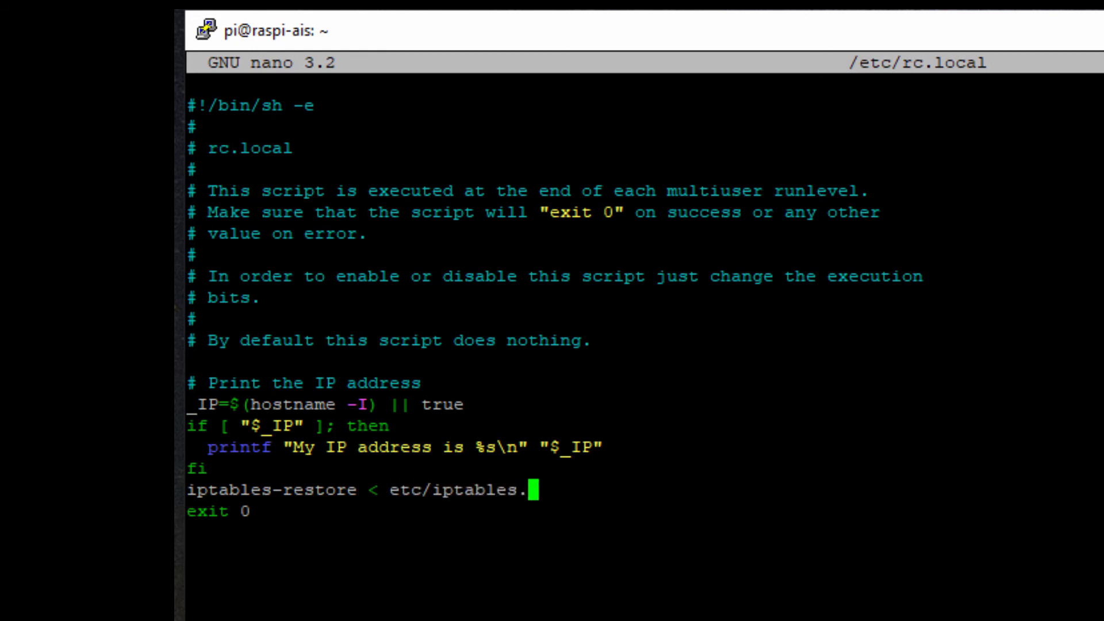
type("ip")
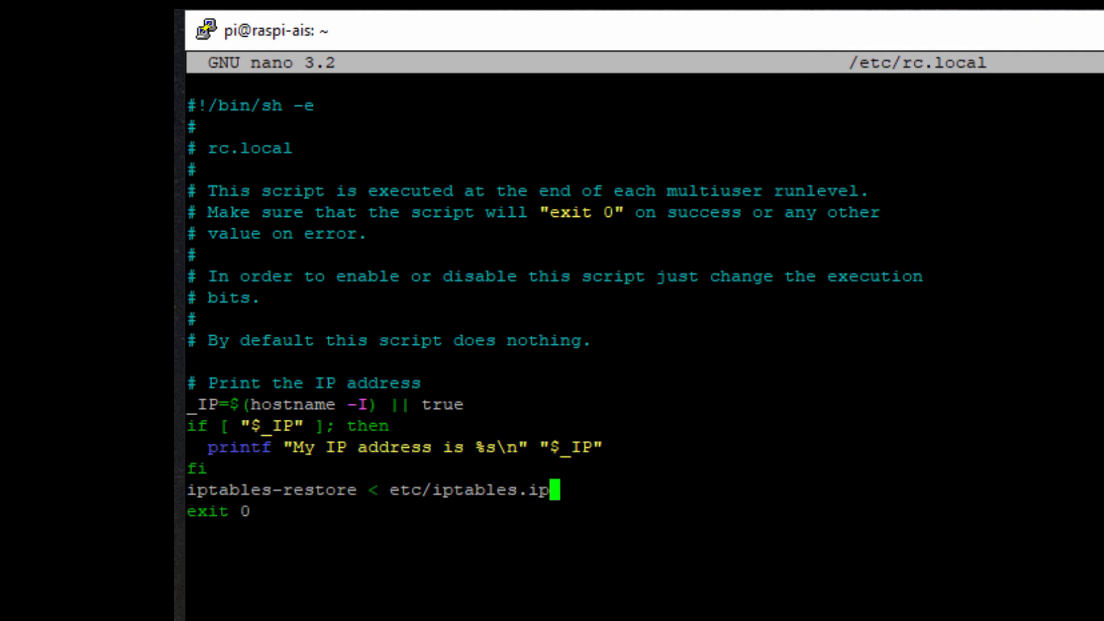
type("4.nat")
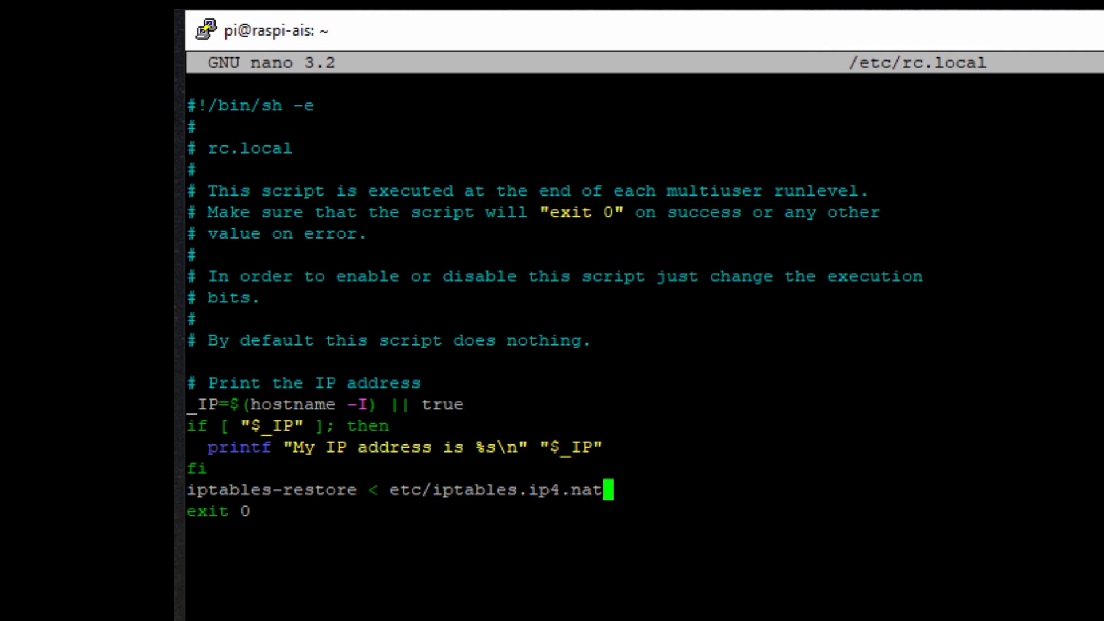
type("v")
type("reboot")
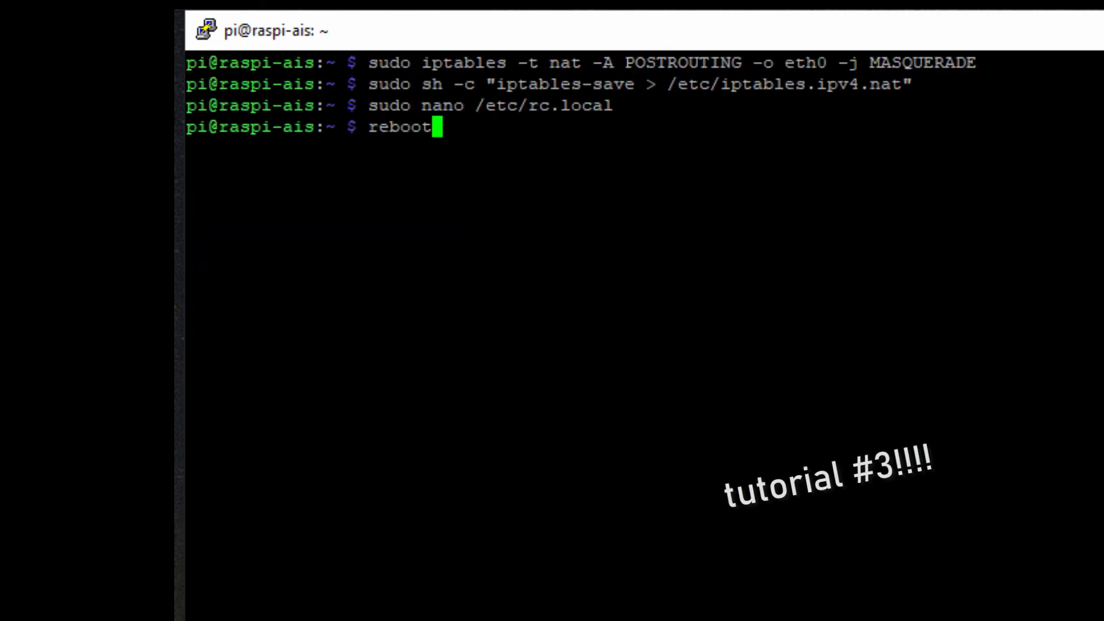
Run reboot, which fails authentication, then enter sudo reboot.
key("Return")
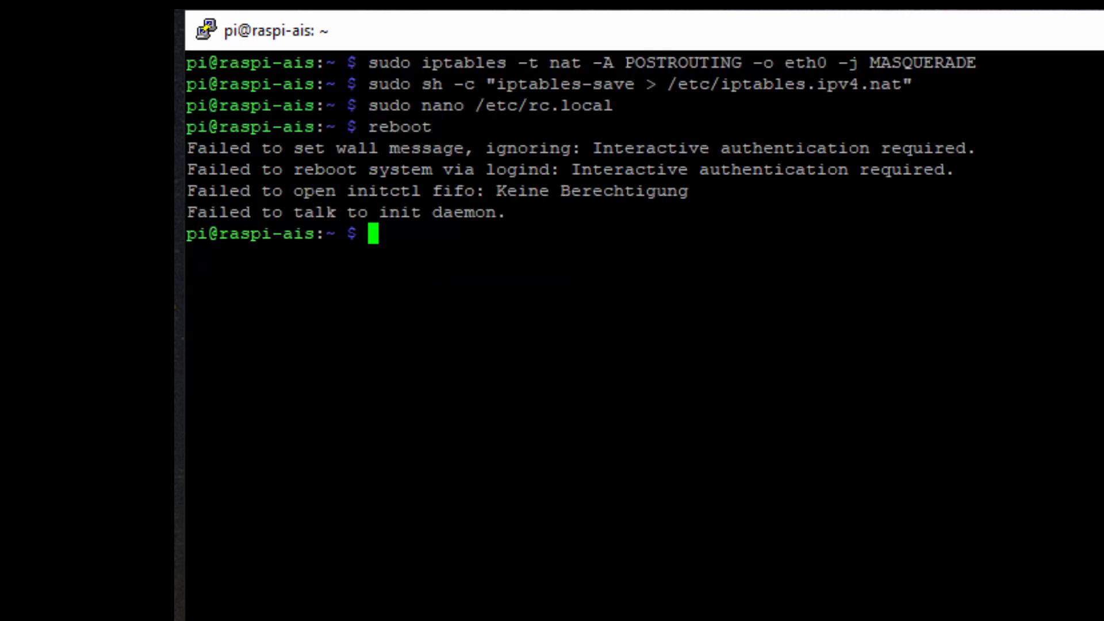
type("sudo reboot")
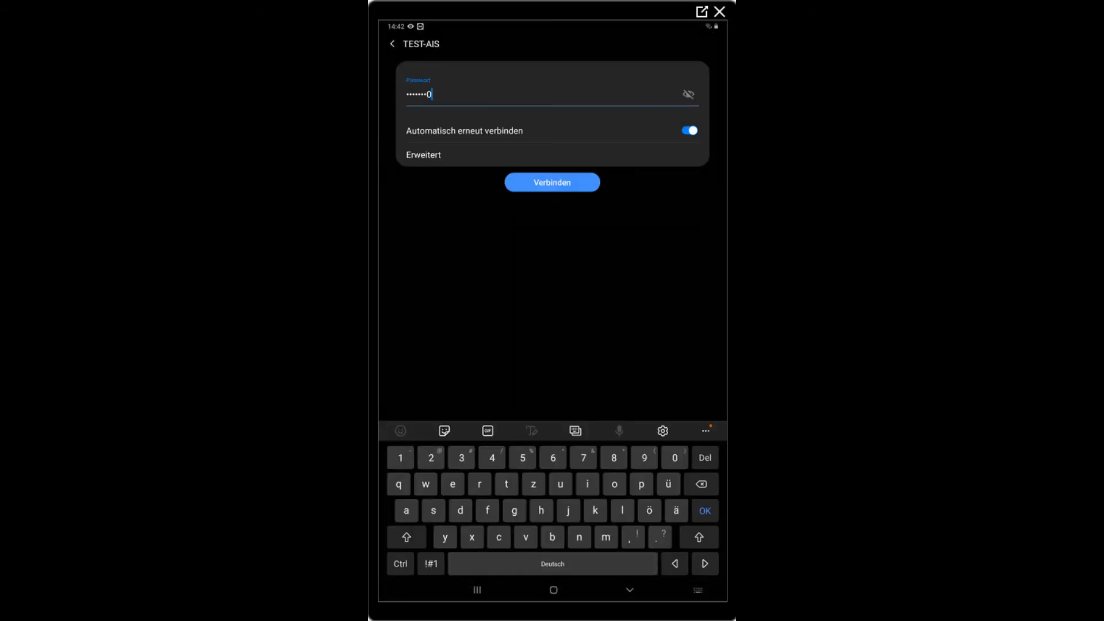
Submit the TEST-AIS Wi-Fi password to connect the tablet.
left_click(552, 182)
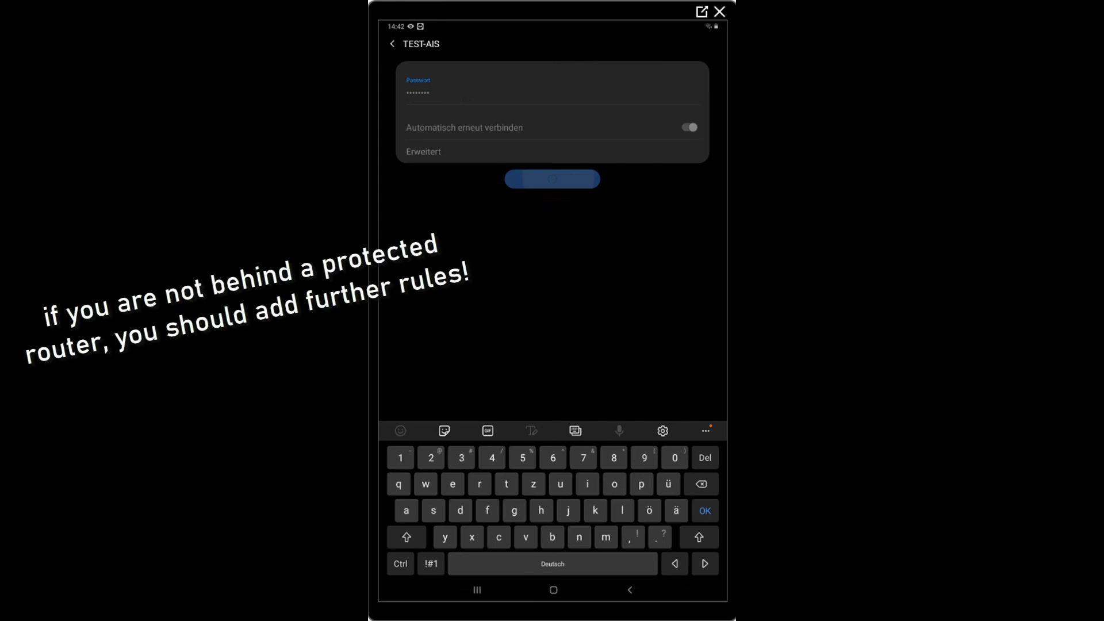
left_click(551, 179)
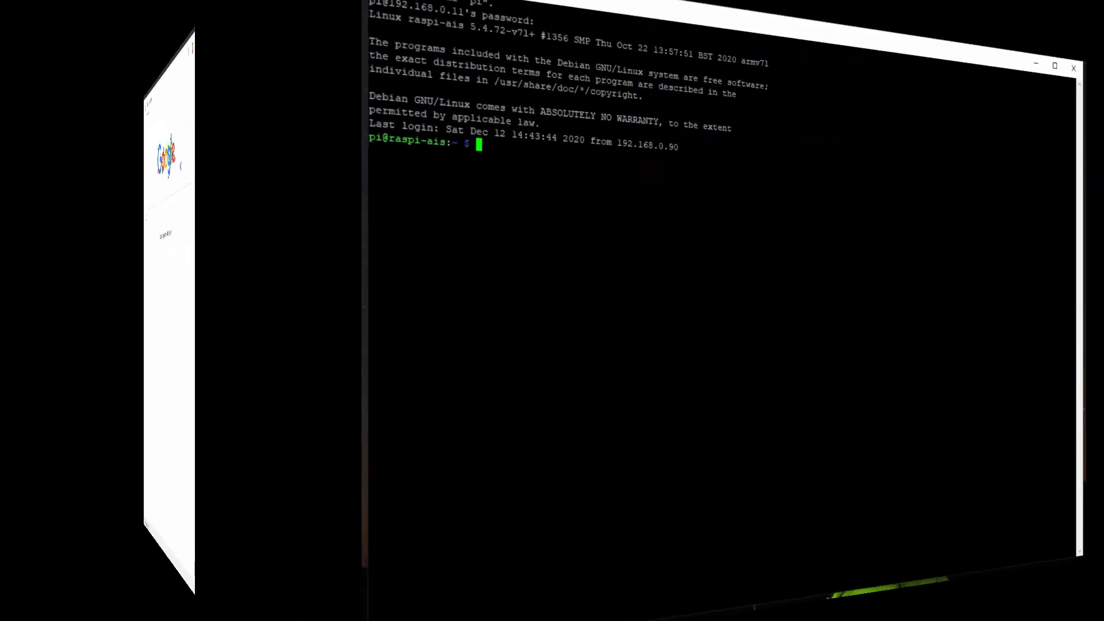
Ping 8.8.8.8 to confirm 0% packet loss, then clear the terminal.
type("ping")
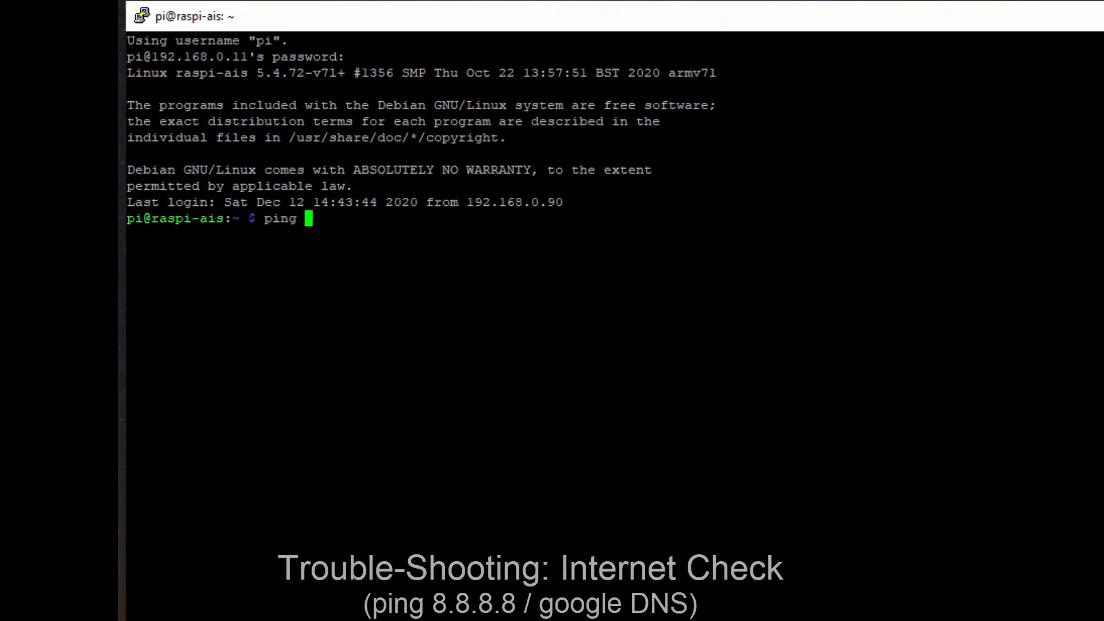
type("8.8.8.8")
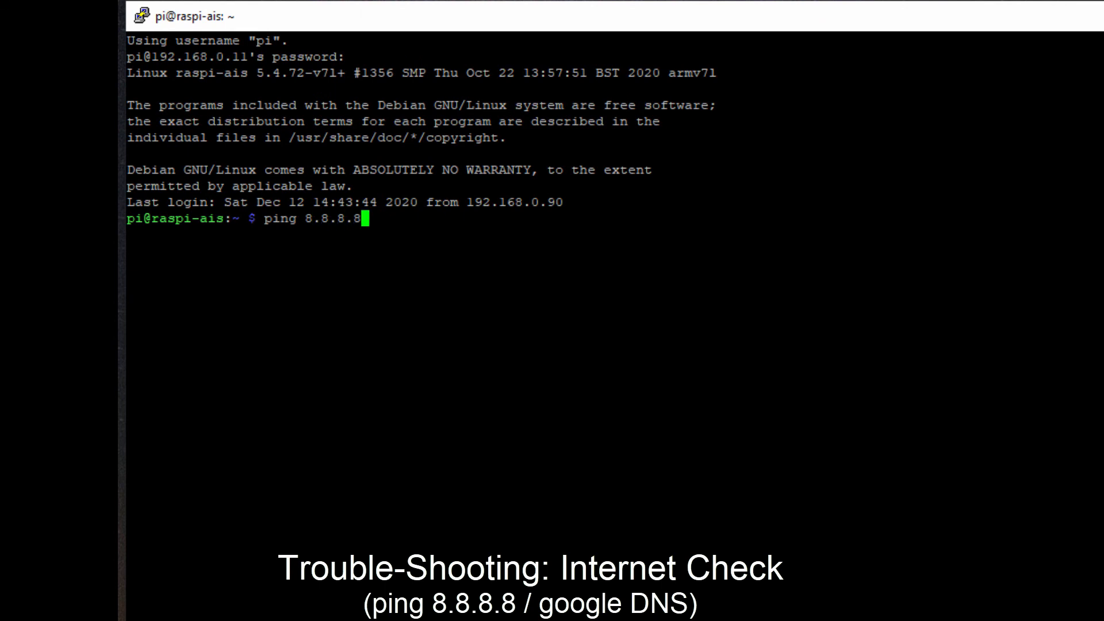
key("Return")
type("clear")
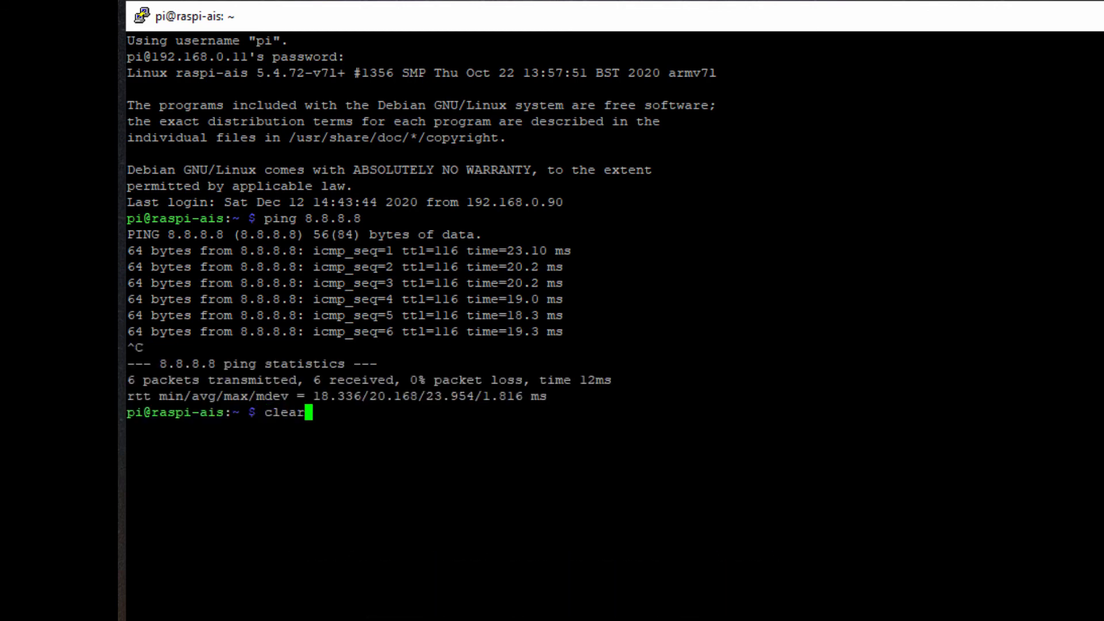
key("Return")
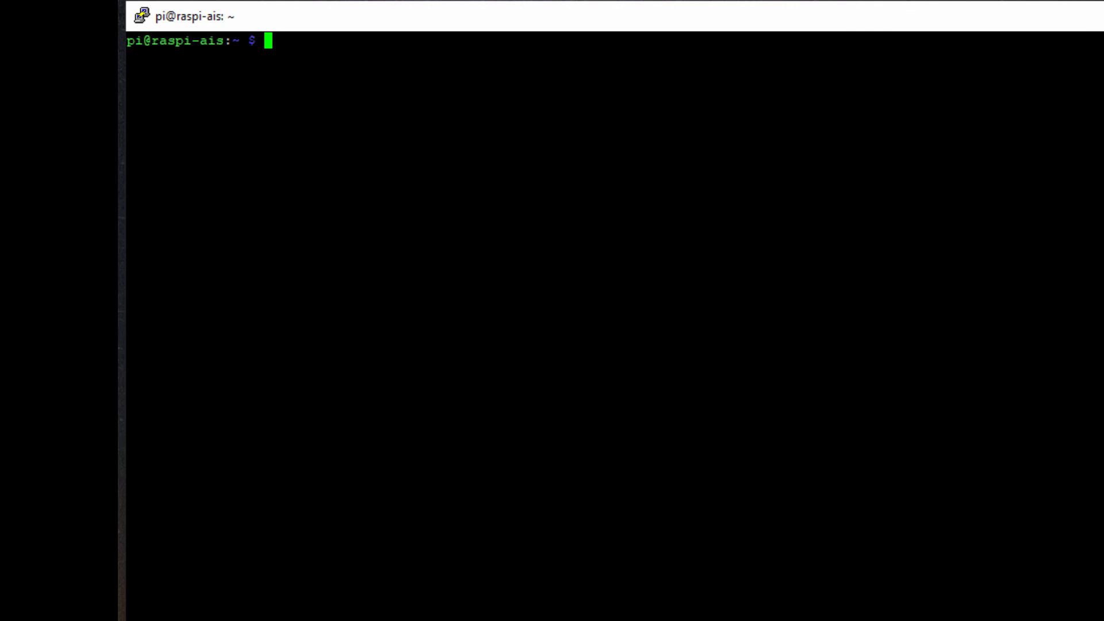
Check the hostapd service status with systemctl.
type("sudo sys")
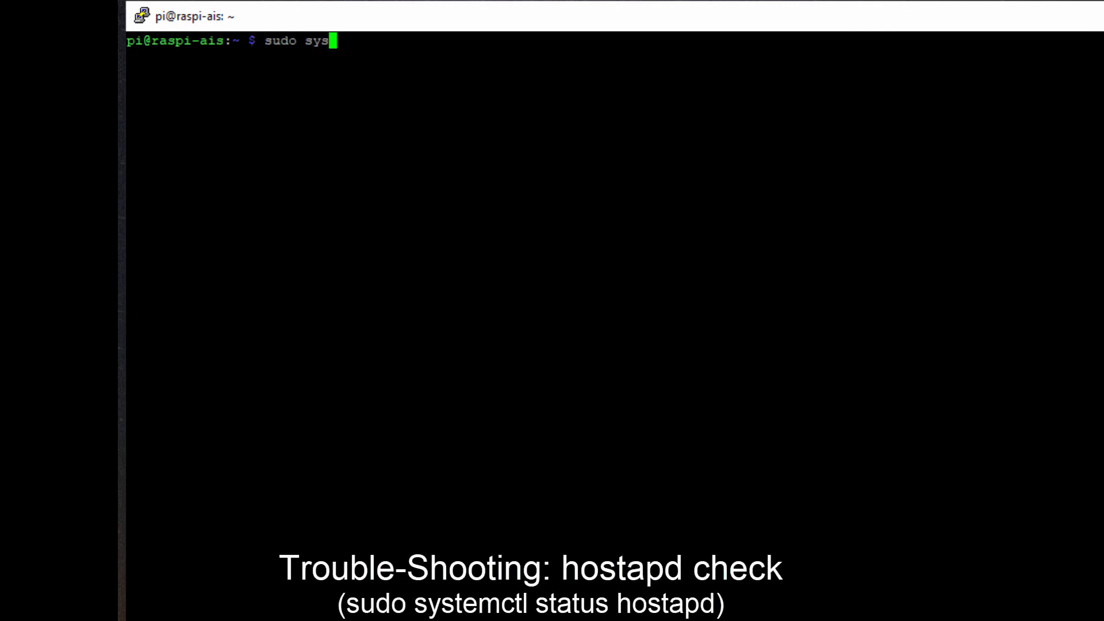
type("temctl status")
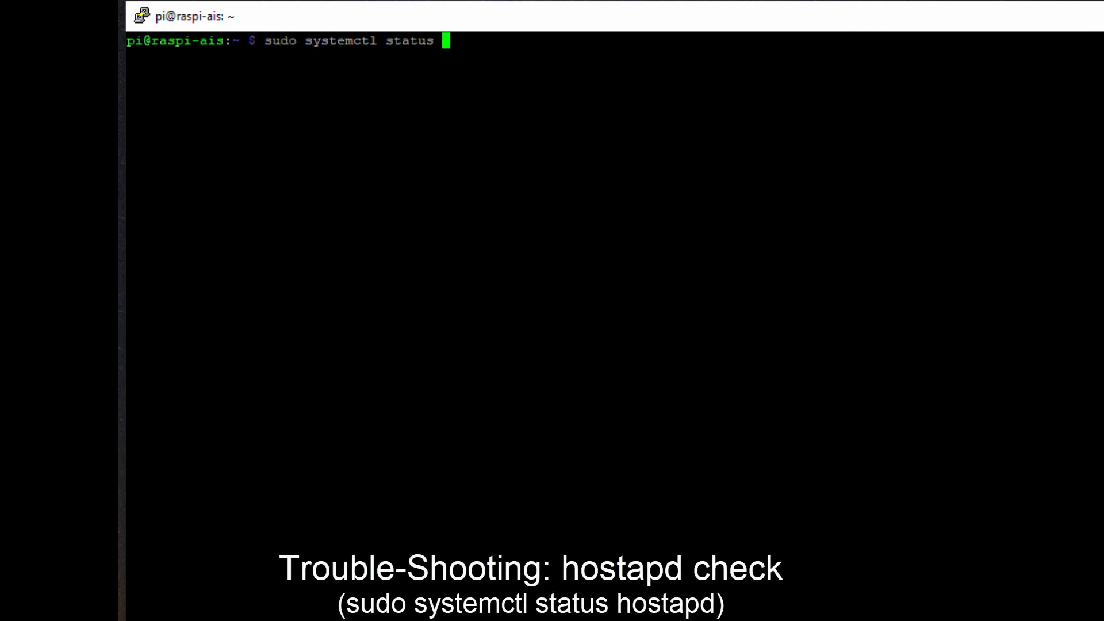
type("hostapd")
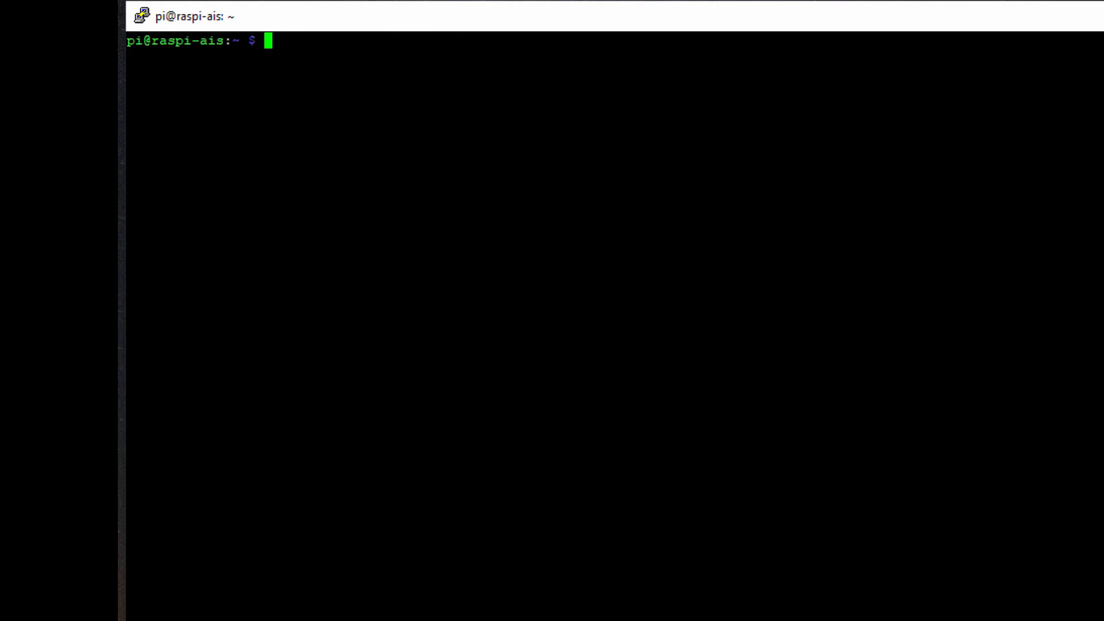
Clear the terminal and show the dnsmasq service status.
type("clear")
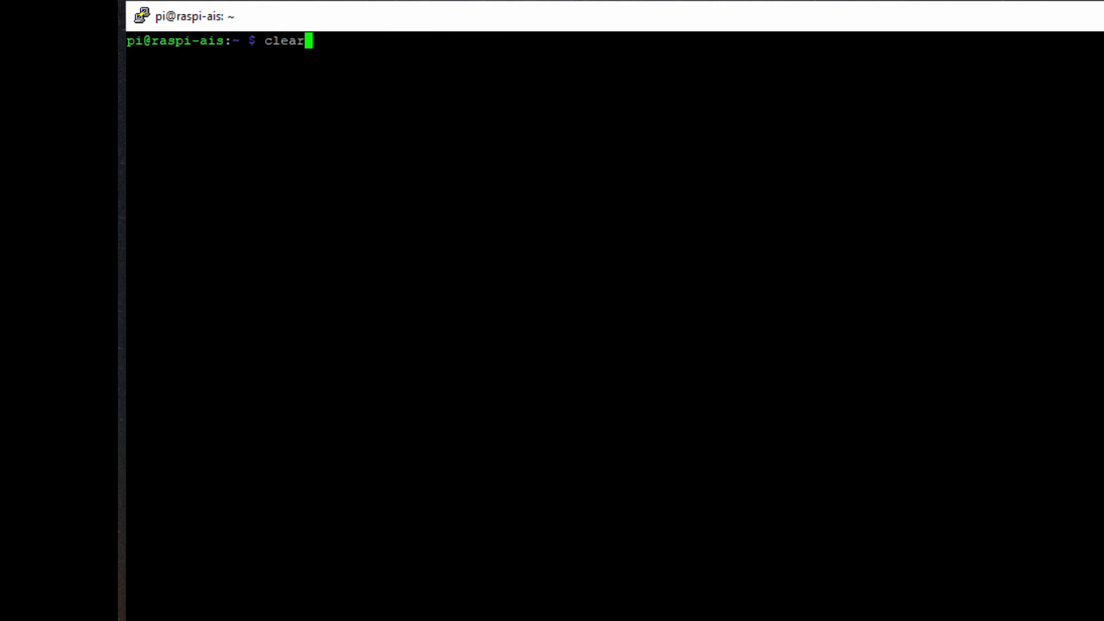
type("sudo systemctl status")
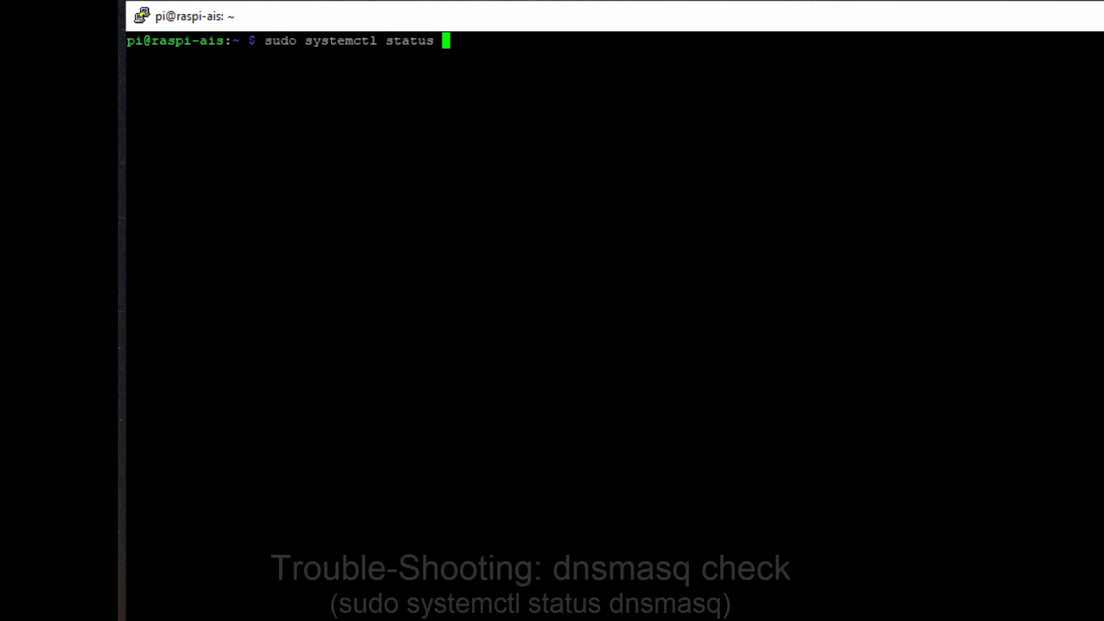
type("dnsmas")
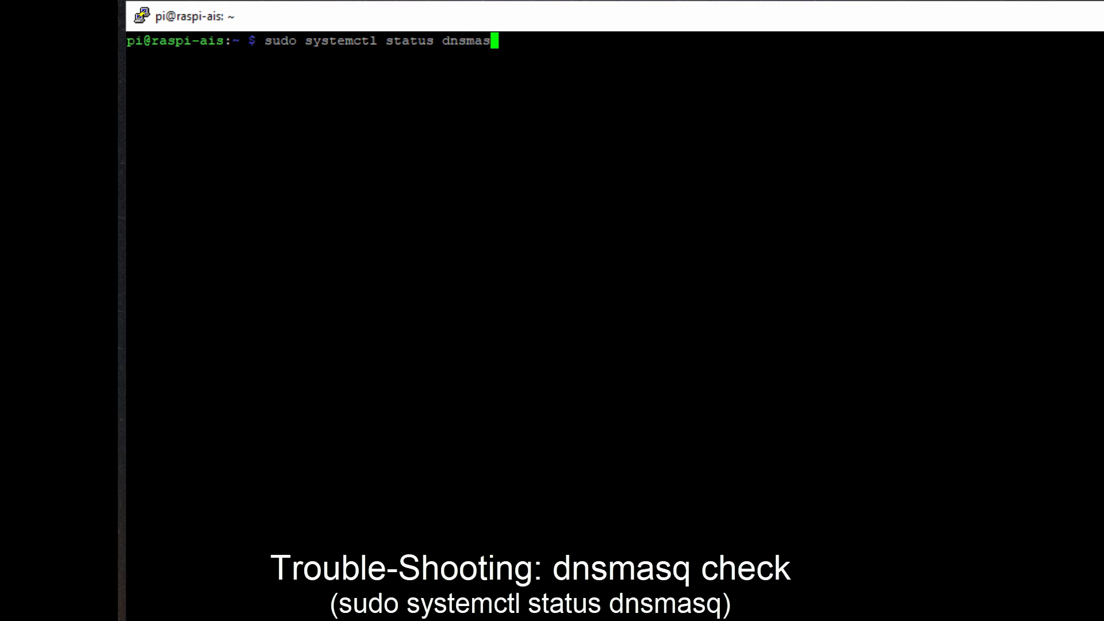
key("Return")
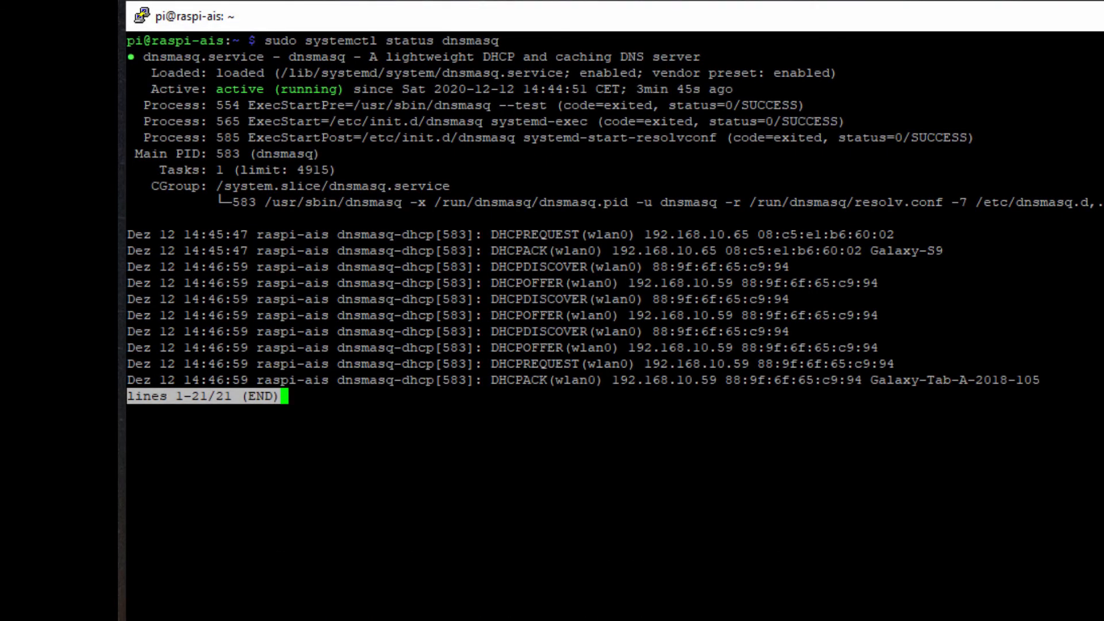
Exit the status pager and grep running processes for hostapd and dnsmasq.
key("q")
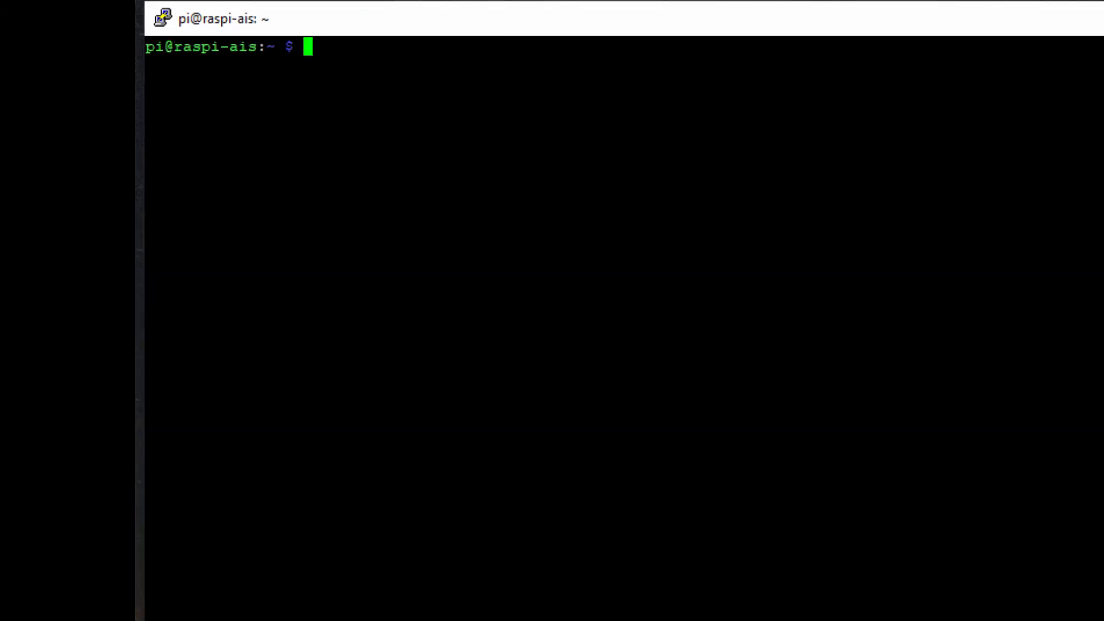
type("ps ax")
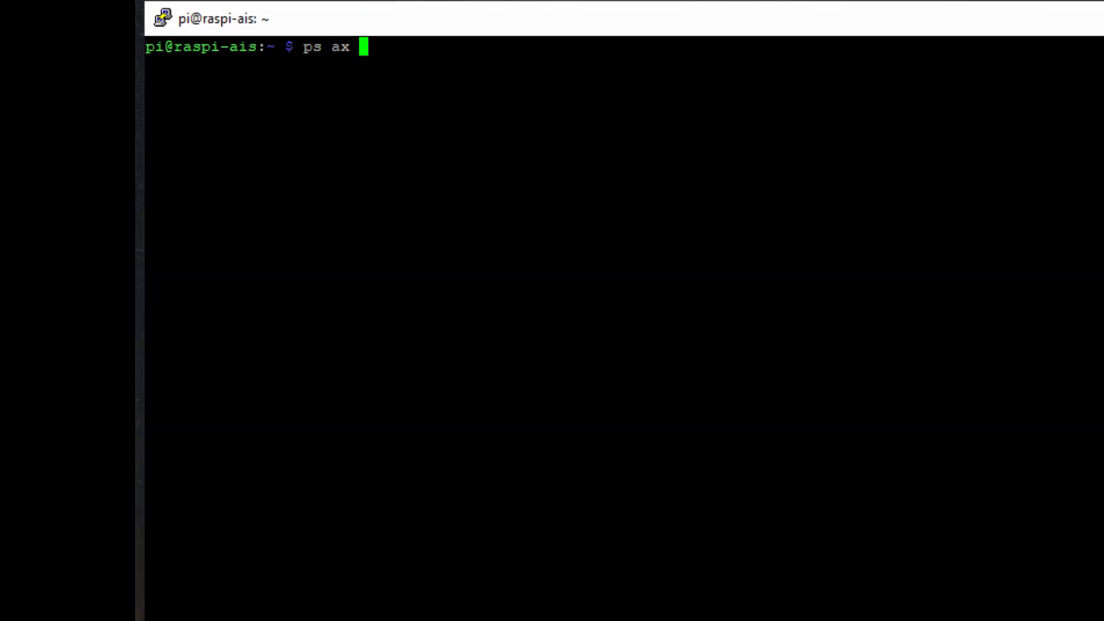
key("Return")
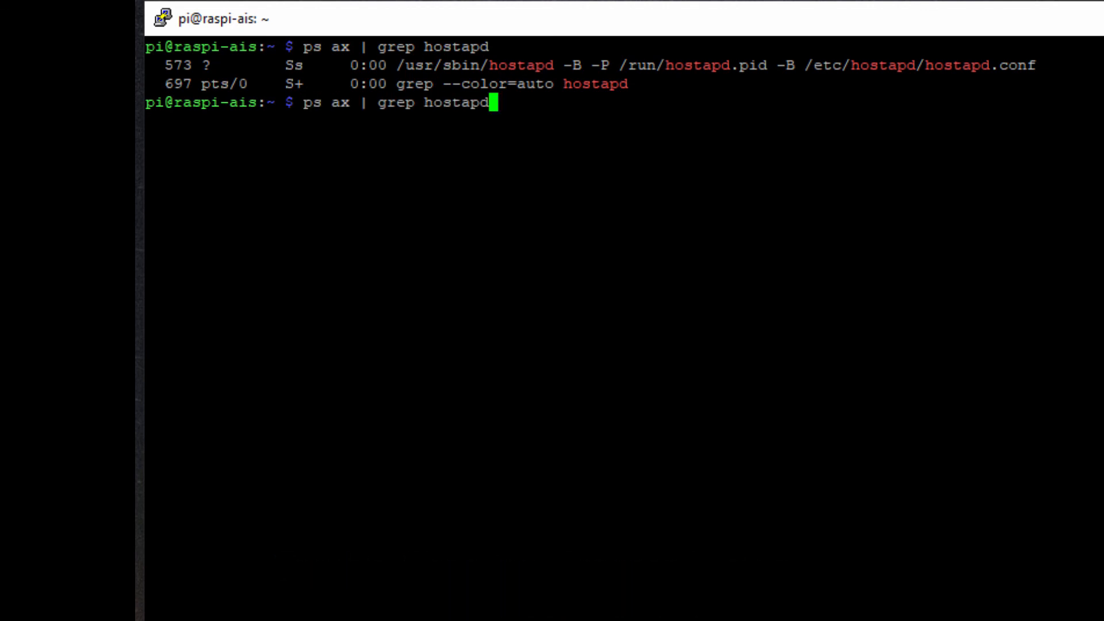
type("dns")
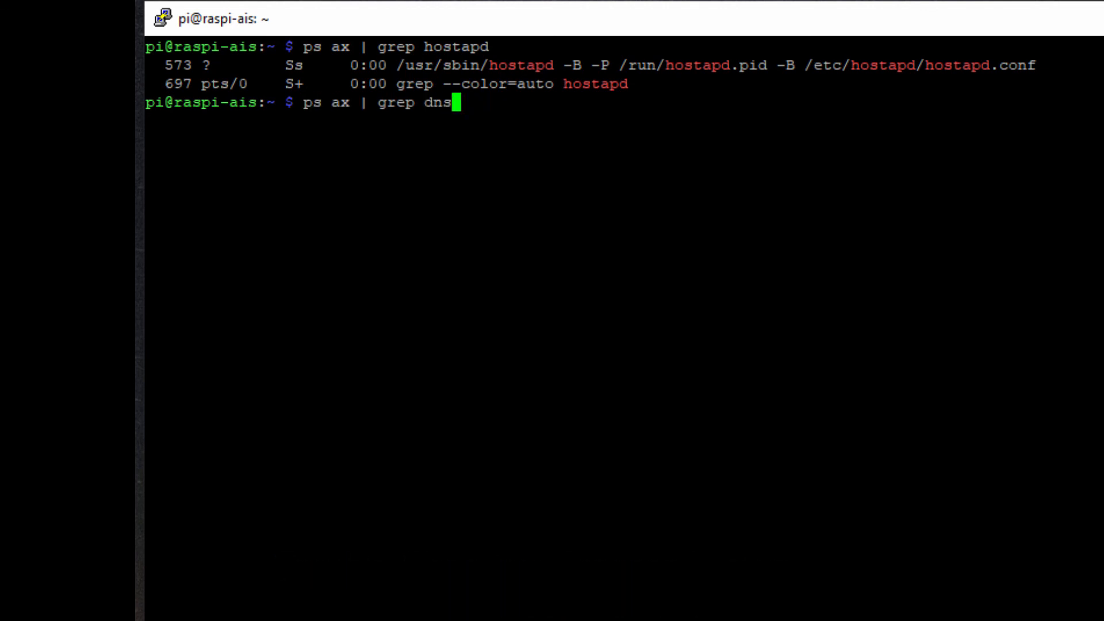
key("Return")
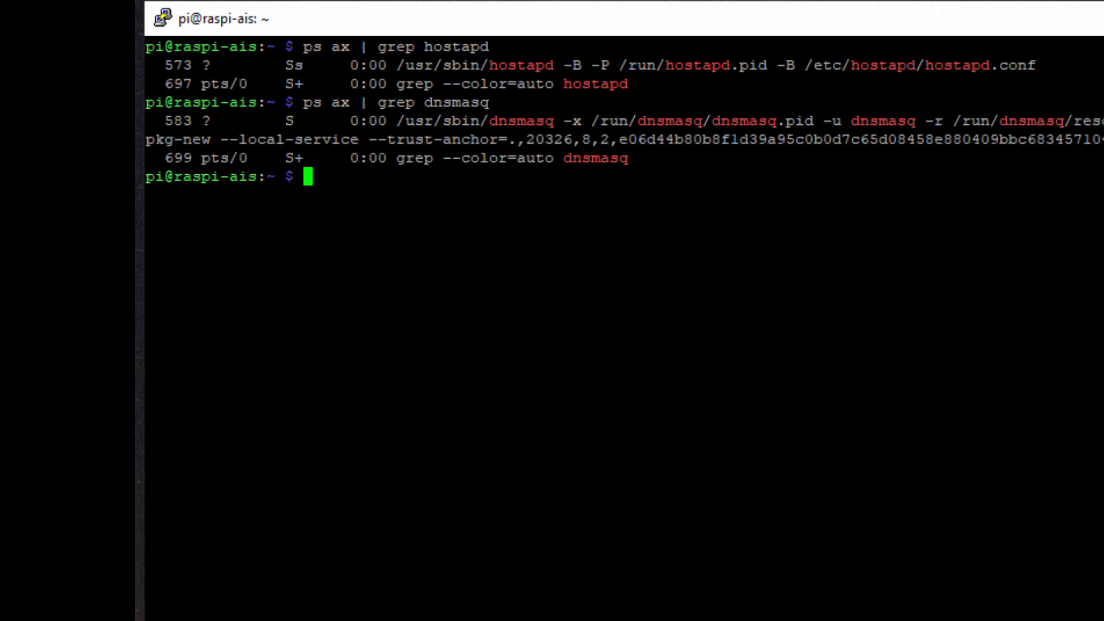